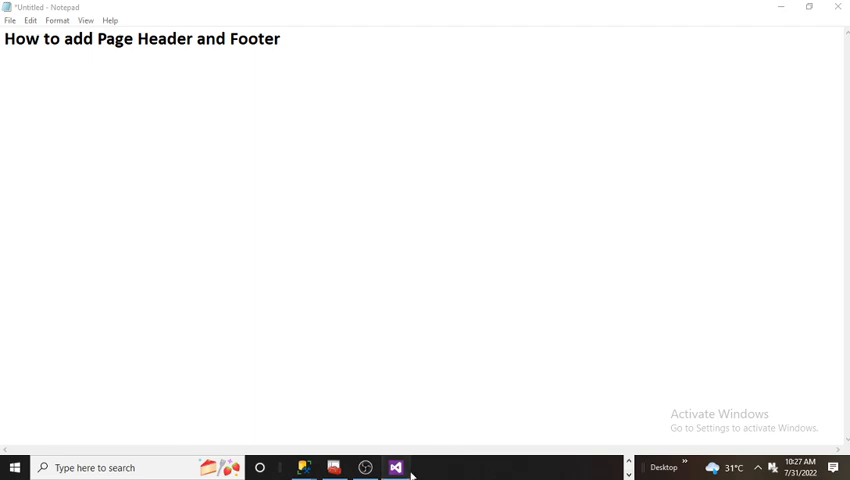
Switch to the First_Project report in Visual Studio and close the Solution Explorer and Properties panes
left_click(396, 468)
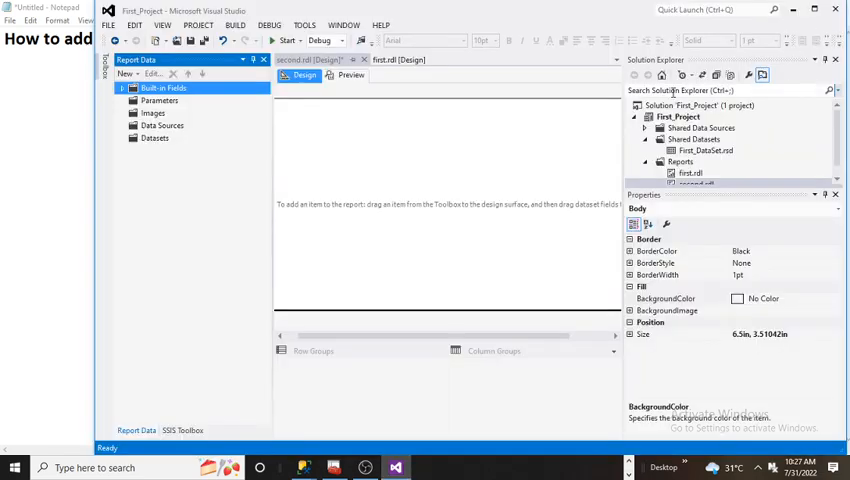
left_click(836, 60)
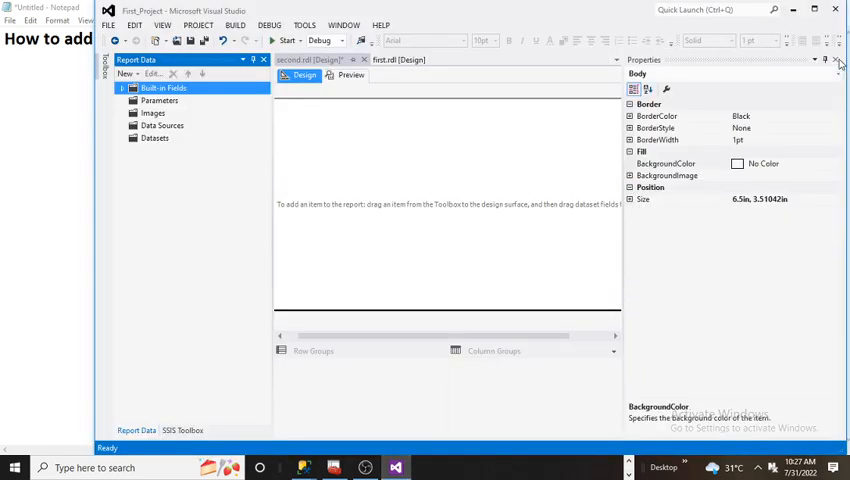
left_click(838, 60)
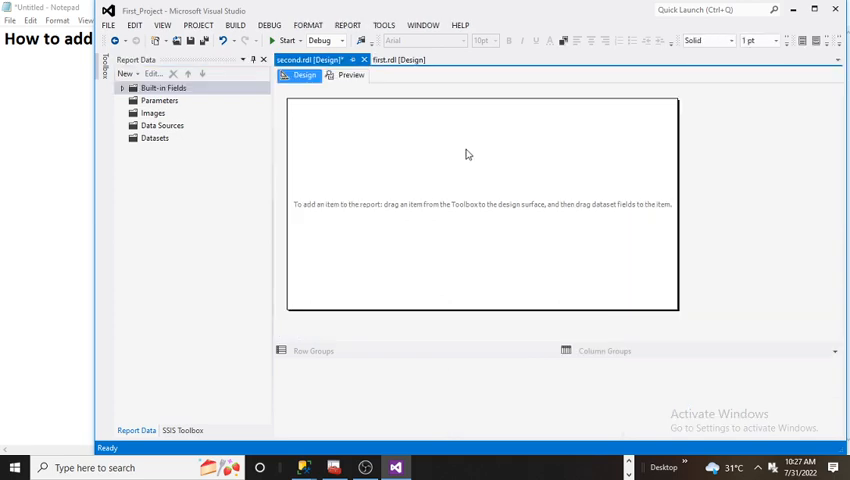
mouse_move(476, 196)
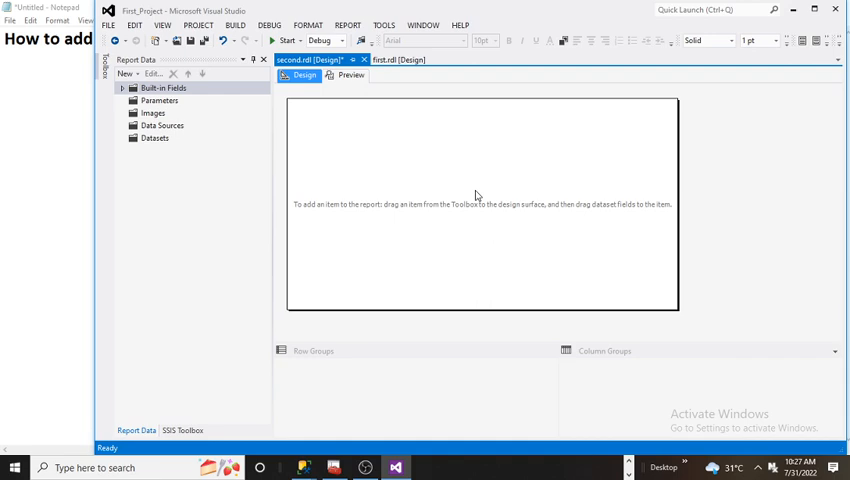
mouse_move(452, 212)
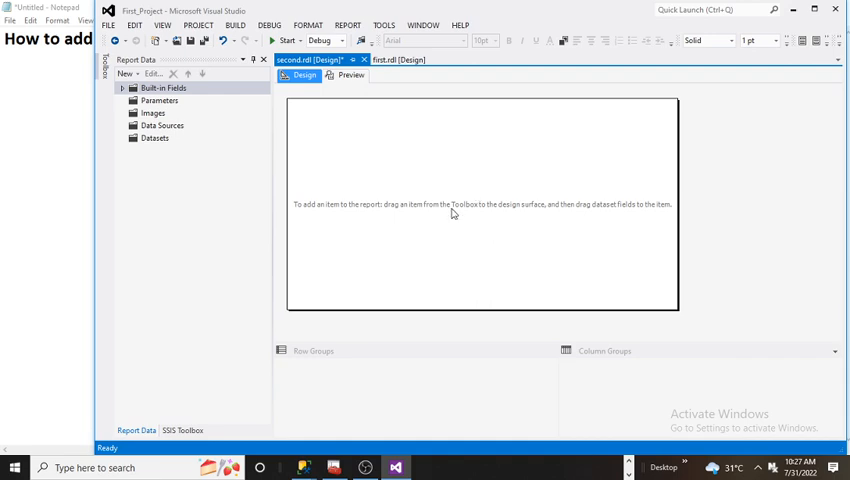
mouse_move(366, 218)
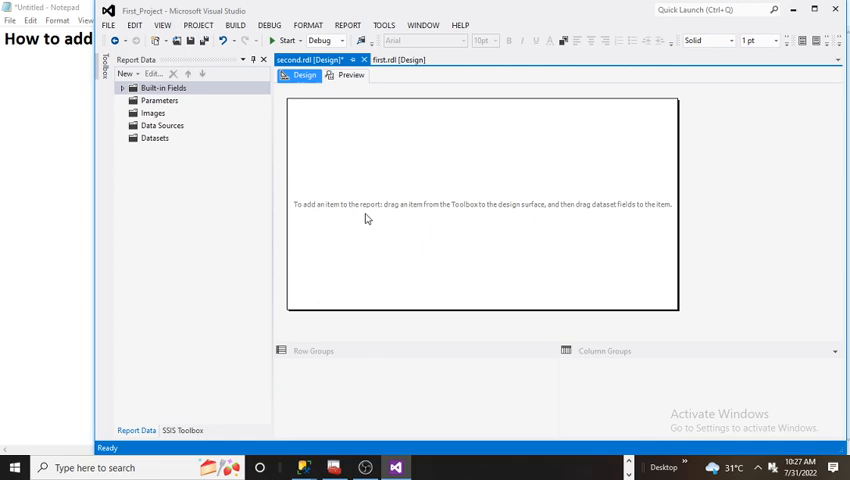
mouse_move(352, 324)
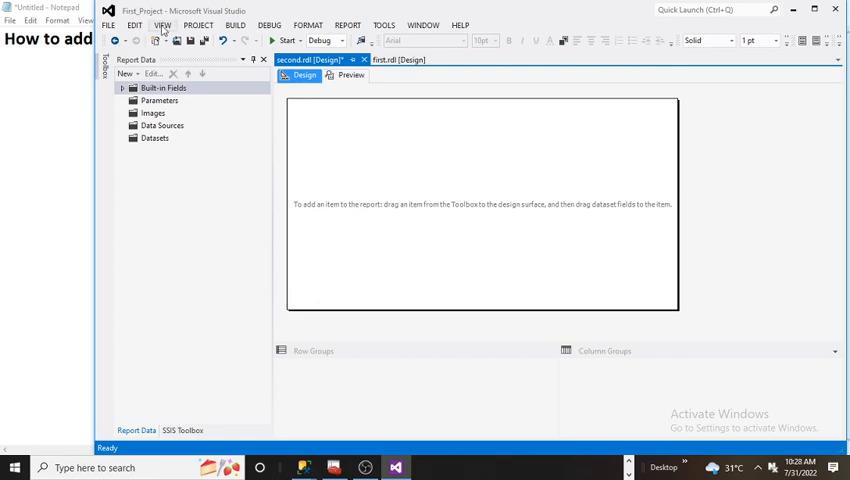
Show Solution Explorer from the View menu, then close it again to free the design surface
left_click(162, 24)
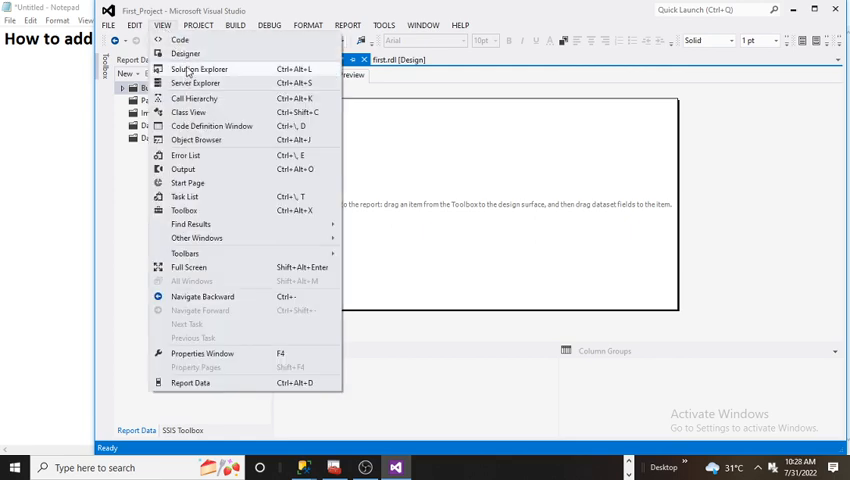
left_click(200, 68)
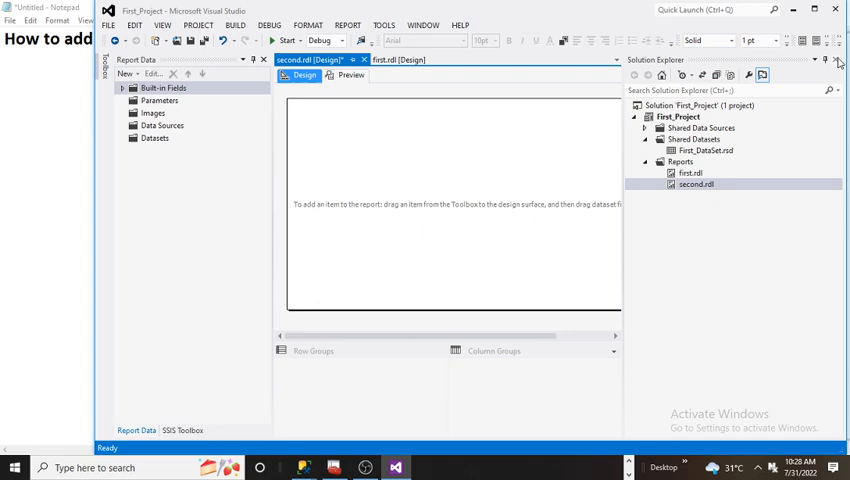
left_click(838, 60)
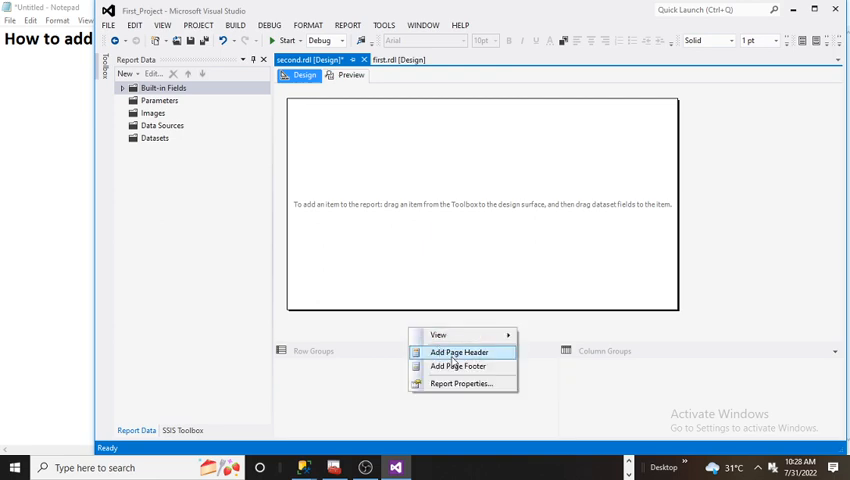
mouse_move(456, 366)
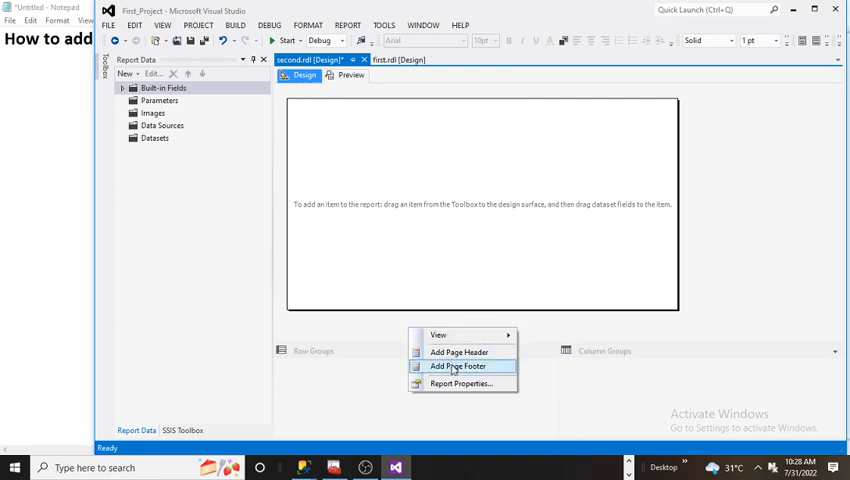
mouse_move(460, 352)
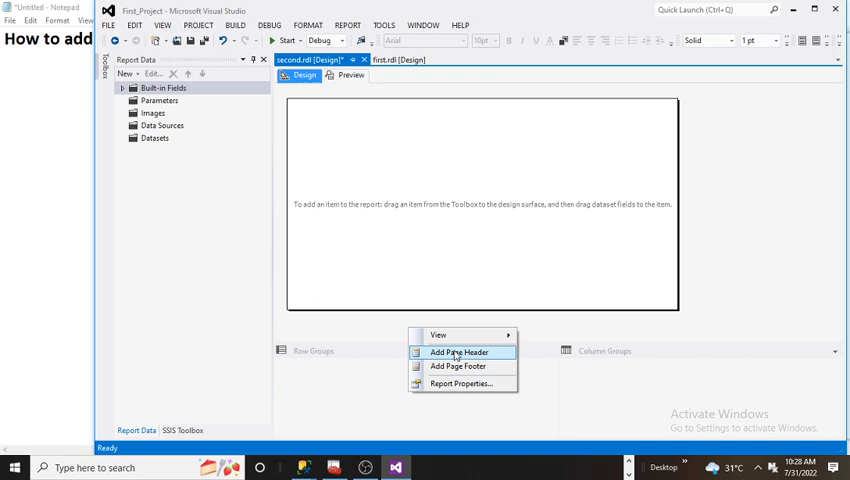
Add a page header section above the body of second.rdl
left_click(460, 352)
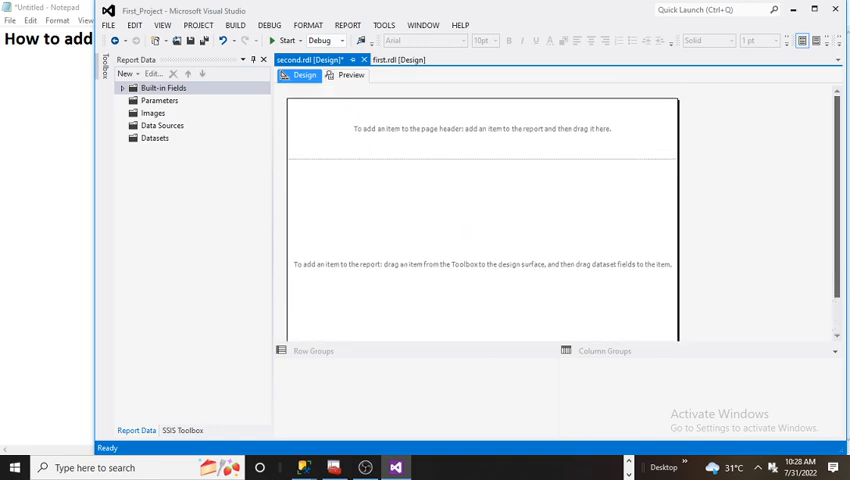
mouse_move(358, 144)
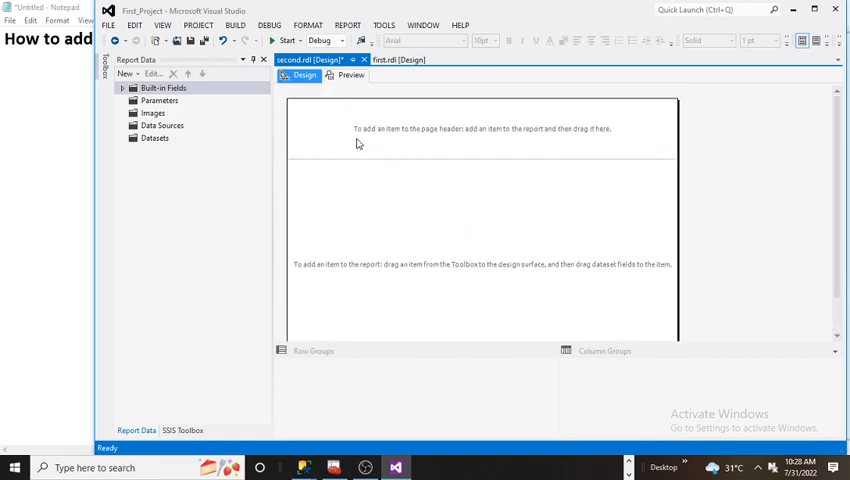
mouse_move(466, 136)
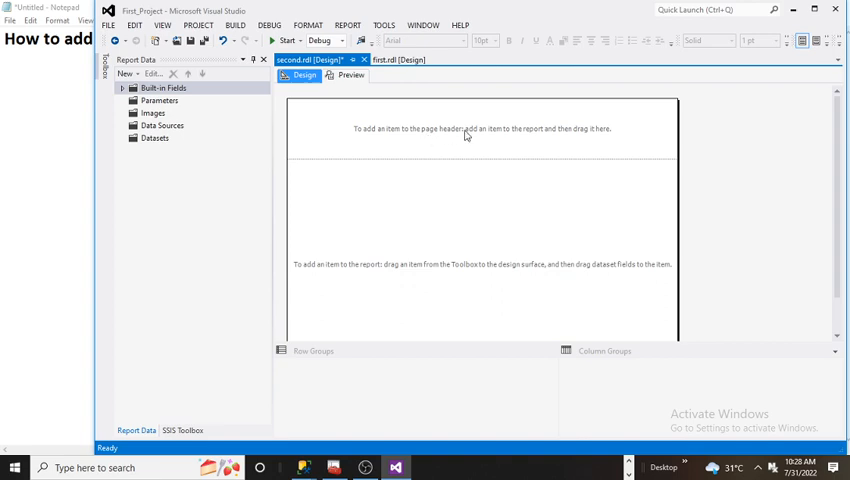
mouse_move(532, 140)
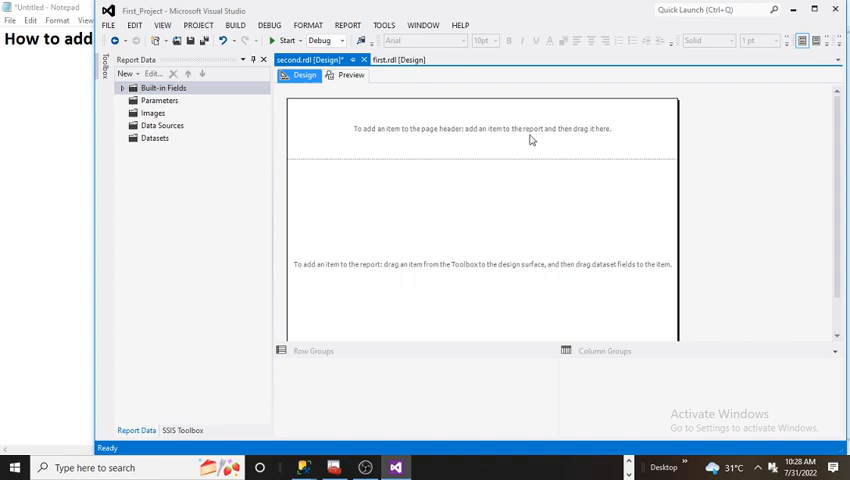
mouse_move(580, 136)
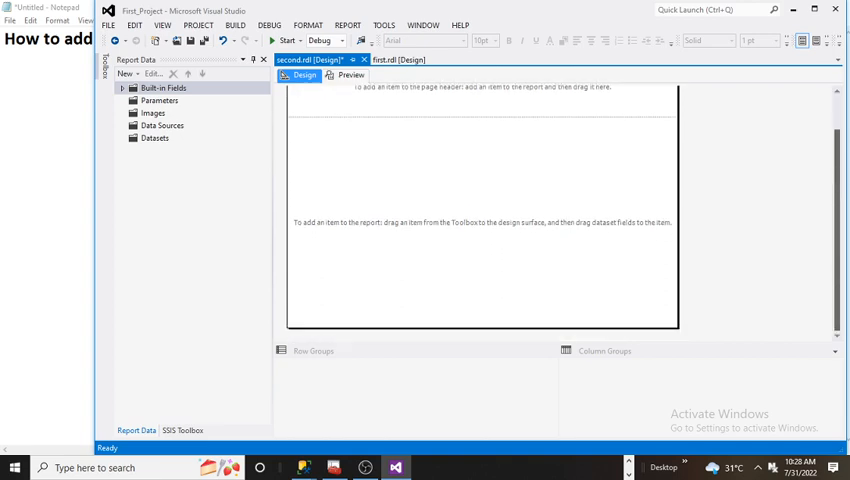
mouse_move(714, 290)
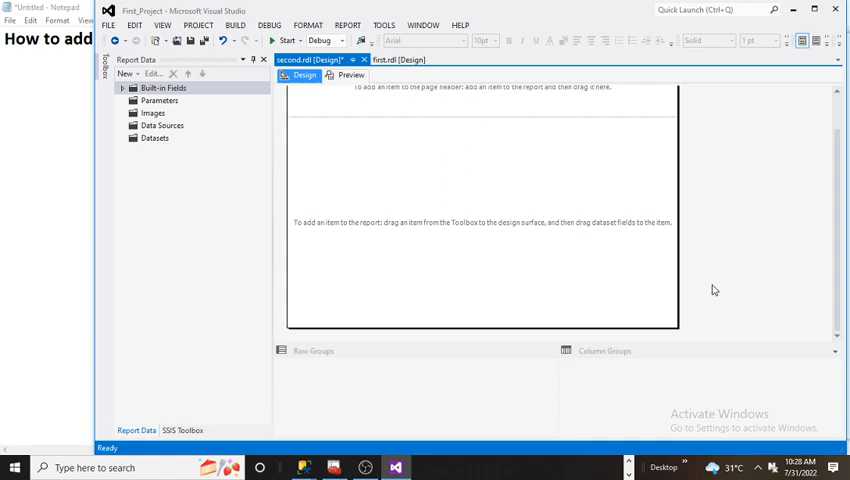
Add a page footer section below the body of second.rdl and scroll to check it
right_click(712, 288)
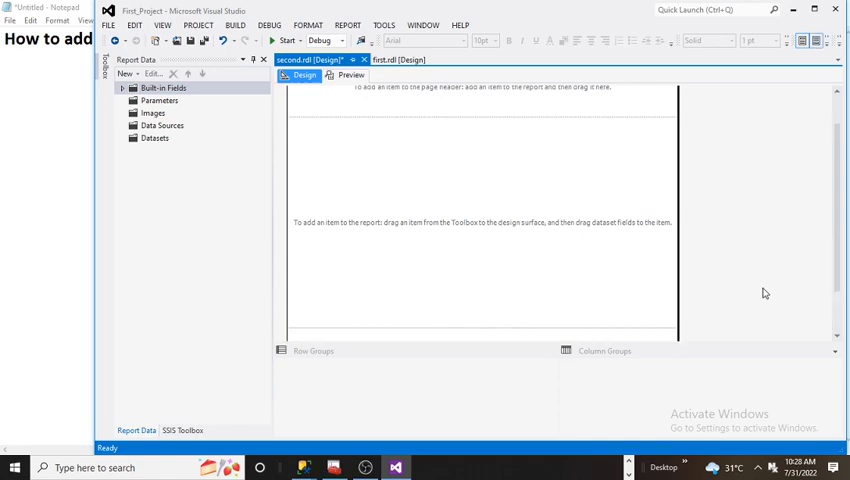
scroll("down", 3)
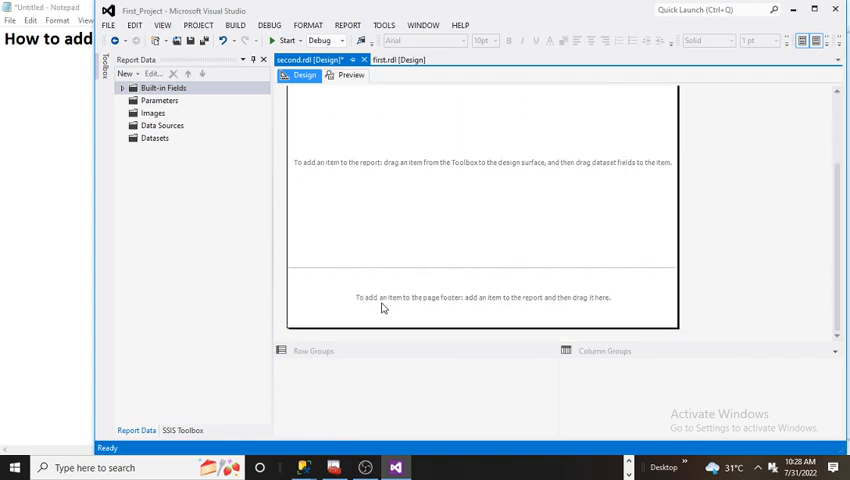
mouse_move(434, 310)
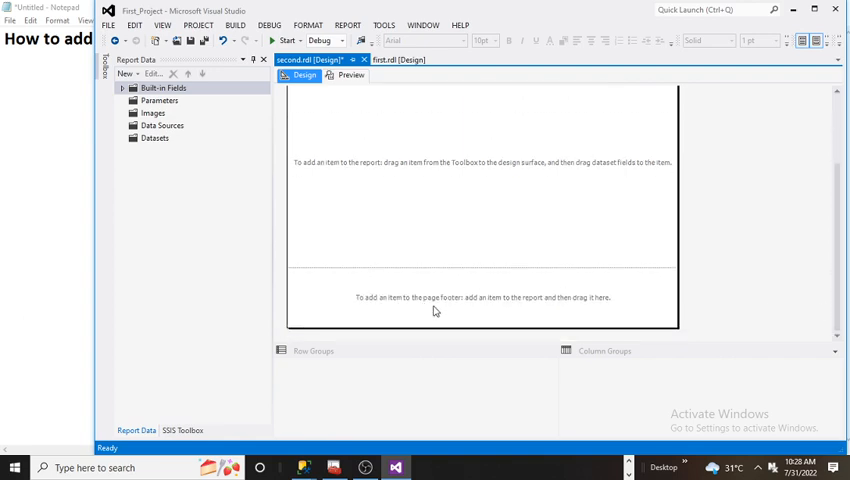
mouse_move(630, 304)
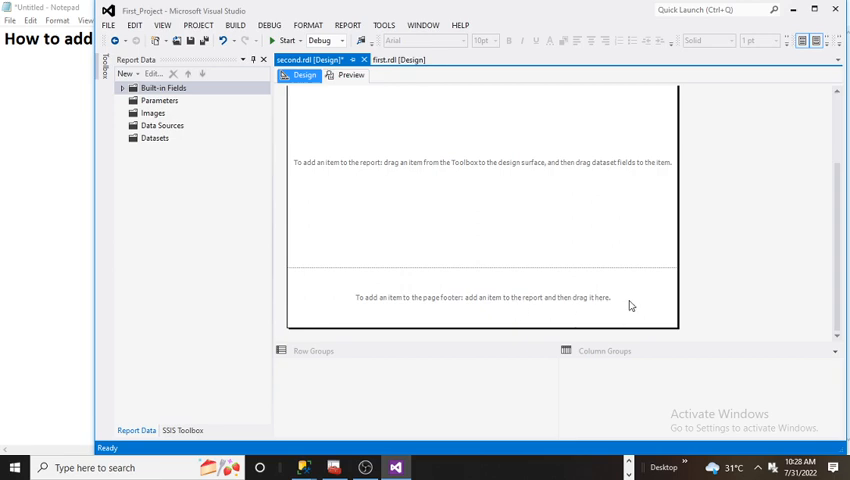
scroll("up", 3)
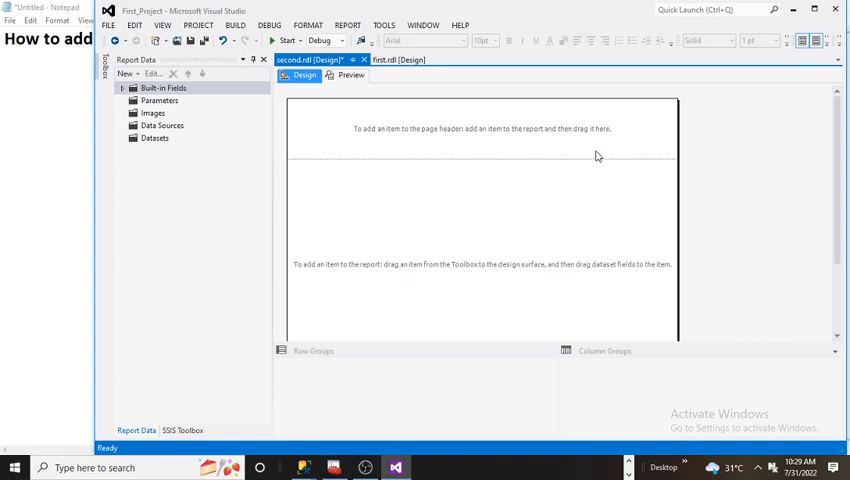
mouse_move(592, 160)
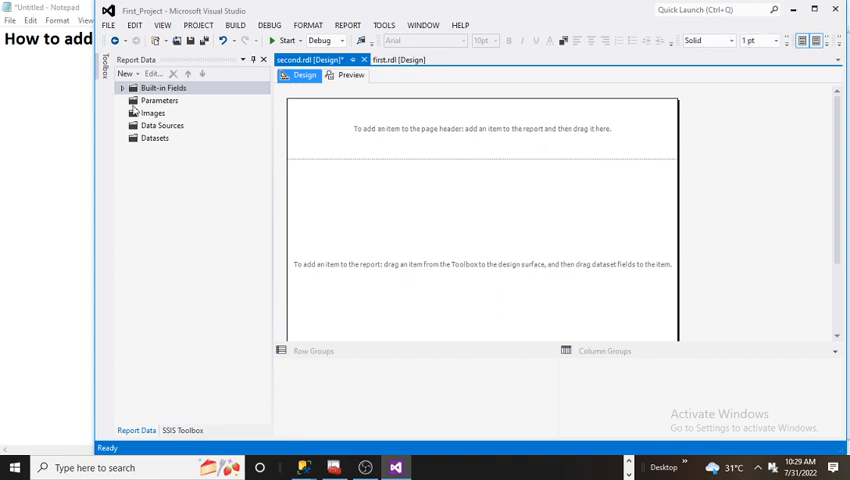
Insert a Toolbox text box into the page header reading 'This is head'
left_click(124, 88)
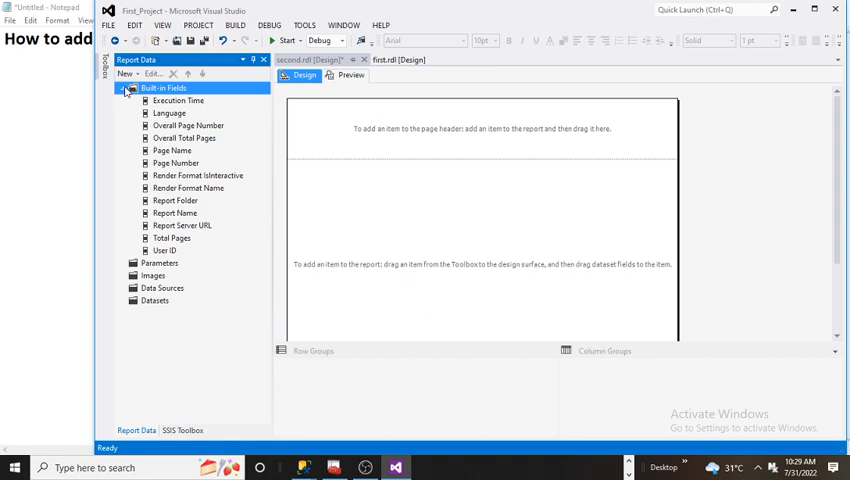
left_click(124, 88)
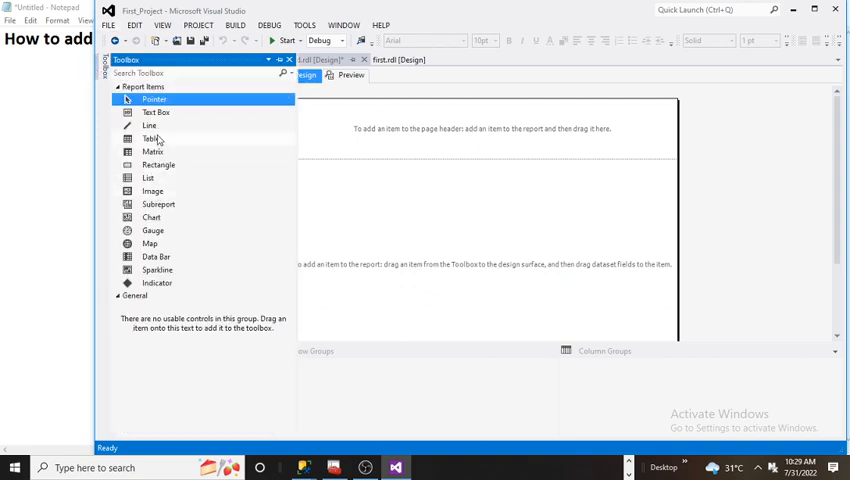
mouse_move(148, 126)
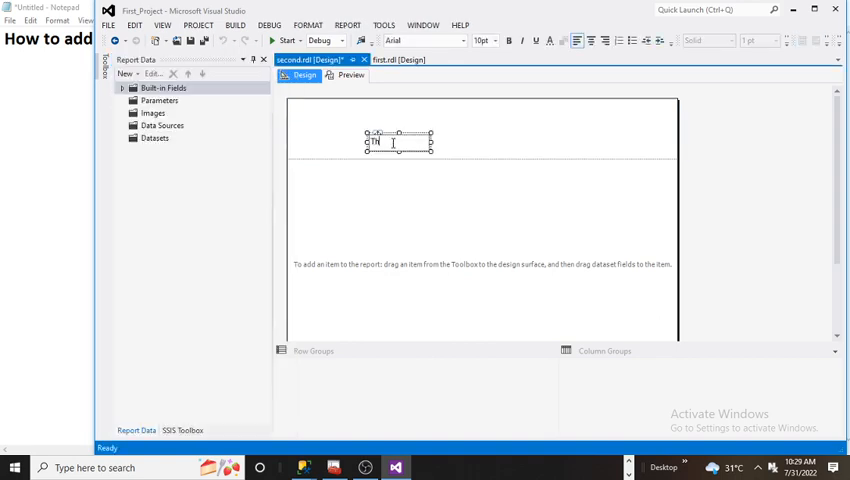
type("This is head")
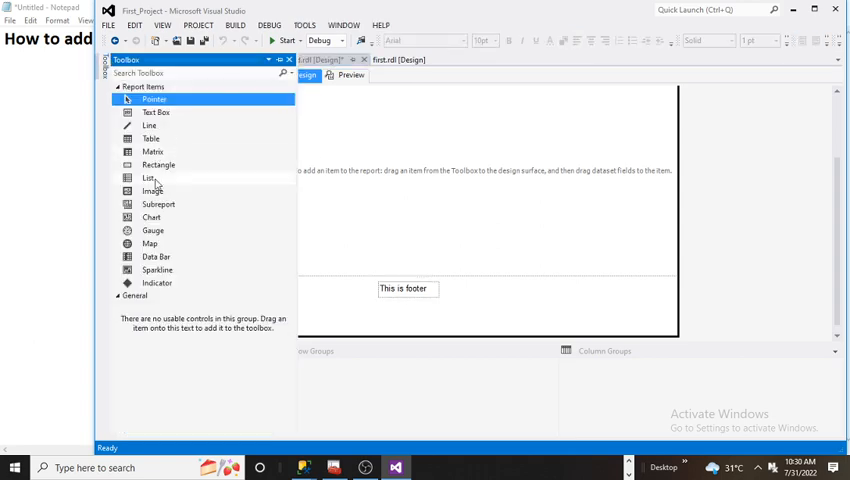
mouse_move(156, 112)
type("This is body")
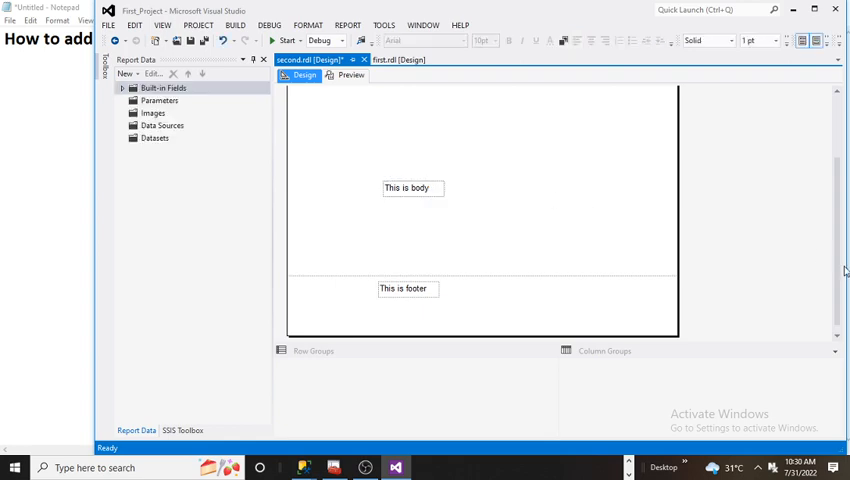
scroll("up", 3)
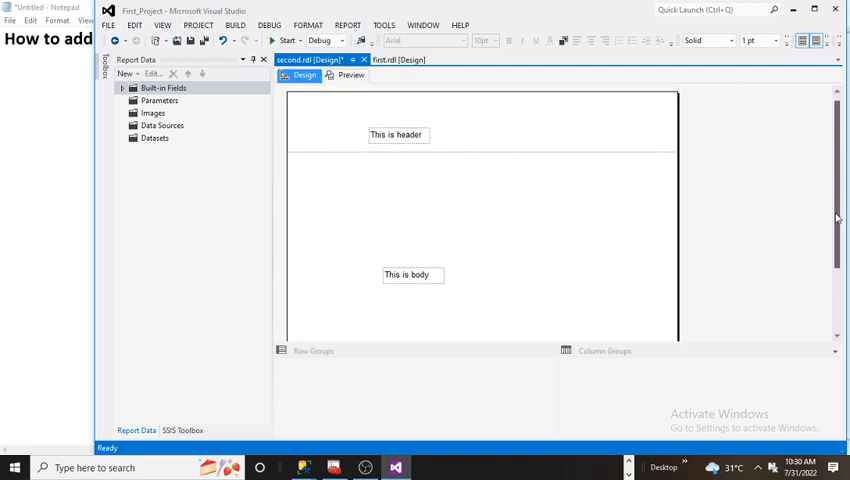
scroll("down", 3)
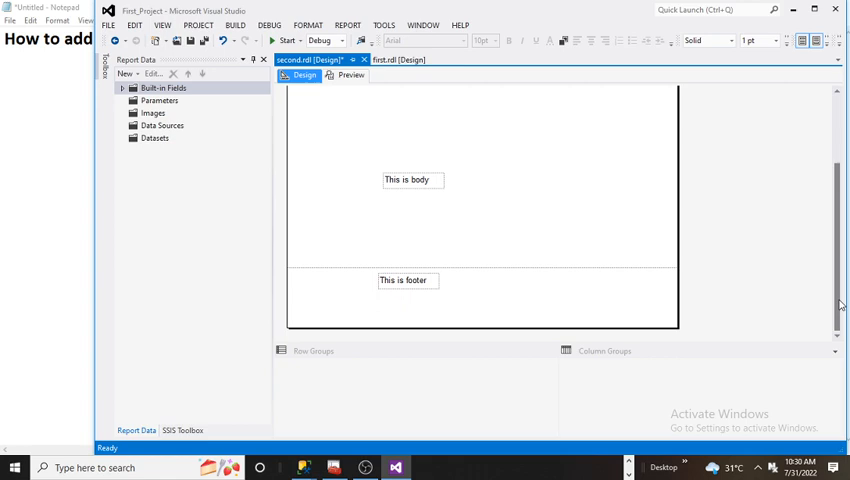
scroll("up", 3)
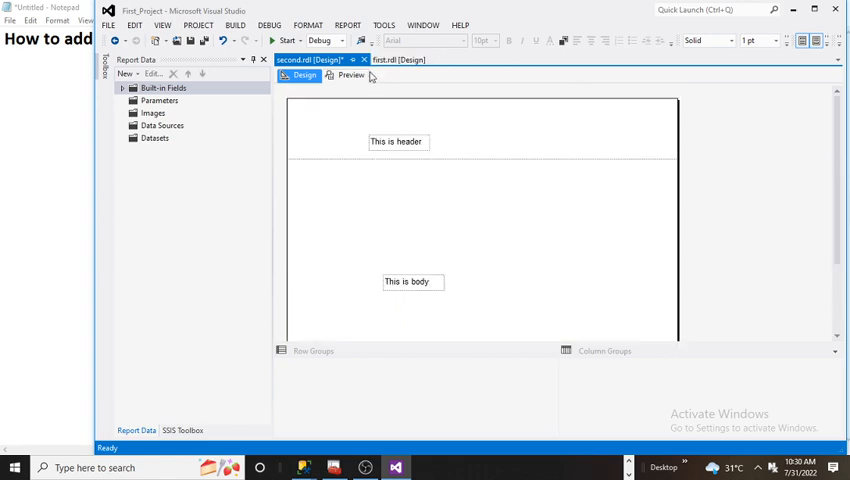
Preview second.rdl to see header, body and footer text rendered, then return to Design
left_click(352, 76)
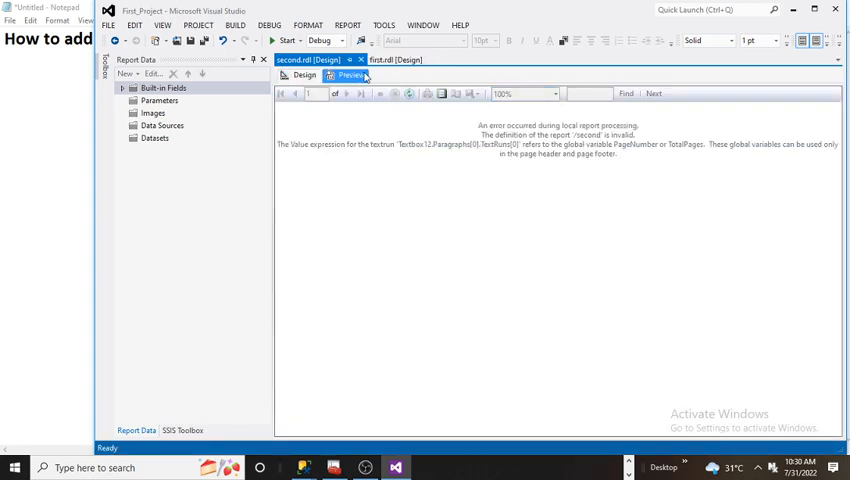
left_click(350, 76)
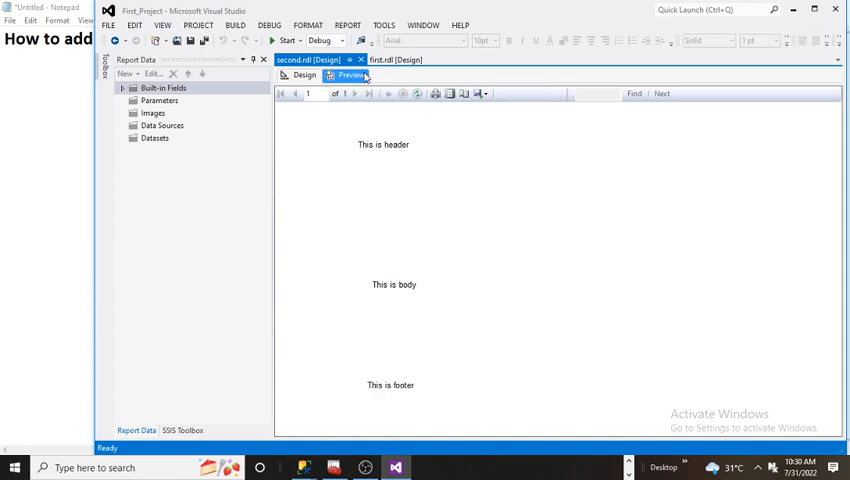
left_click(348, 76)
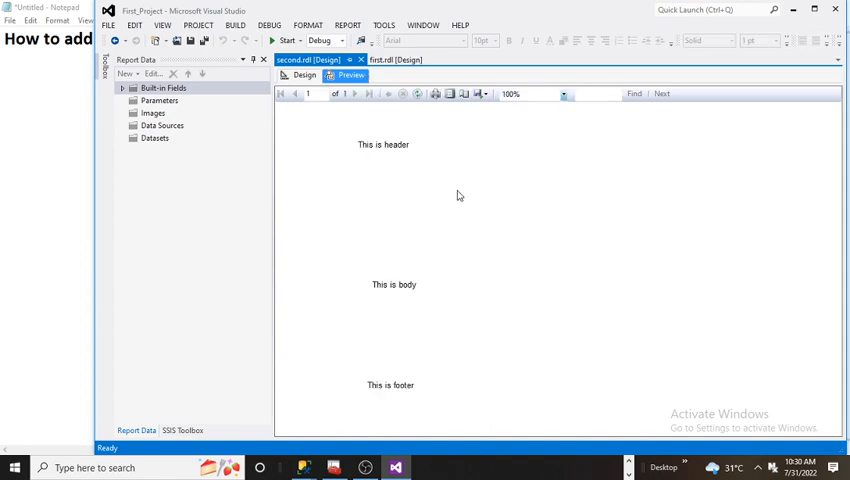
mouse_move(416, 304)
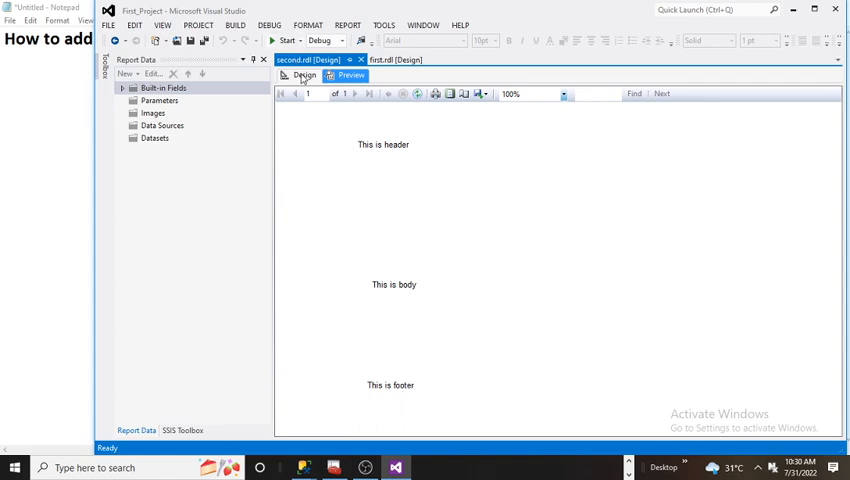
left_click(304, 76)
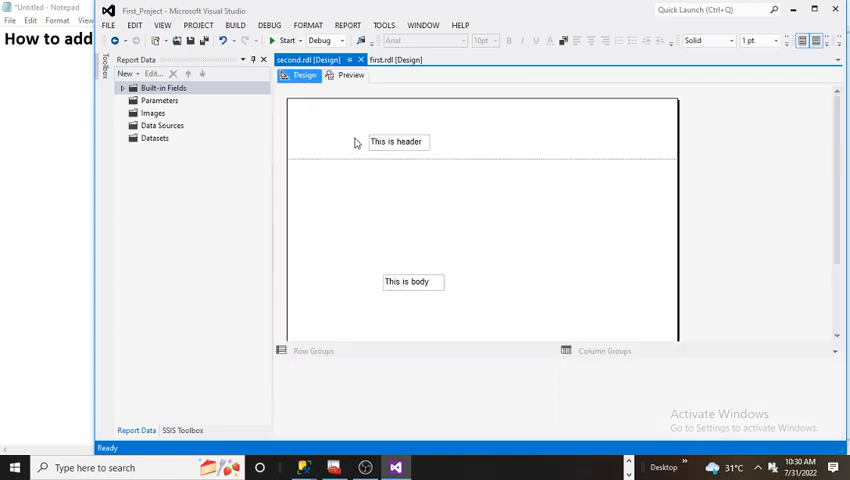
mouse_move(440, 158)
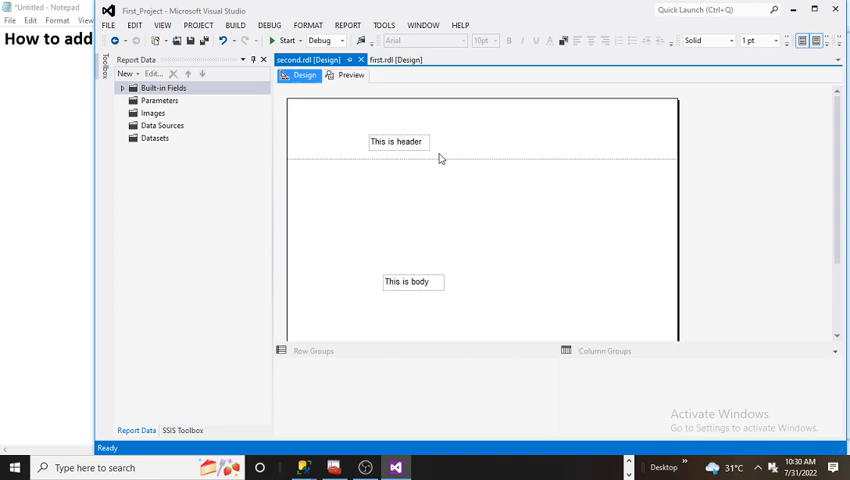
mouse_move(178, 104)
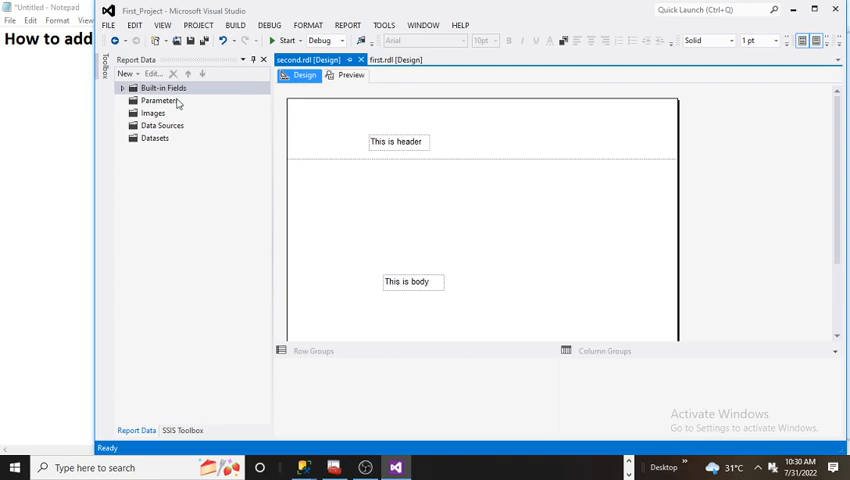
mouse_move(220, 108)
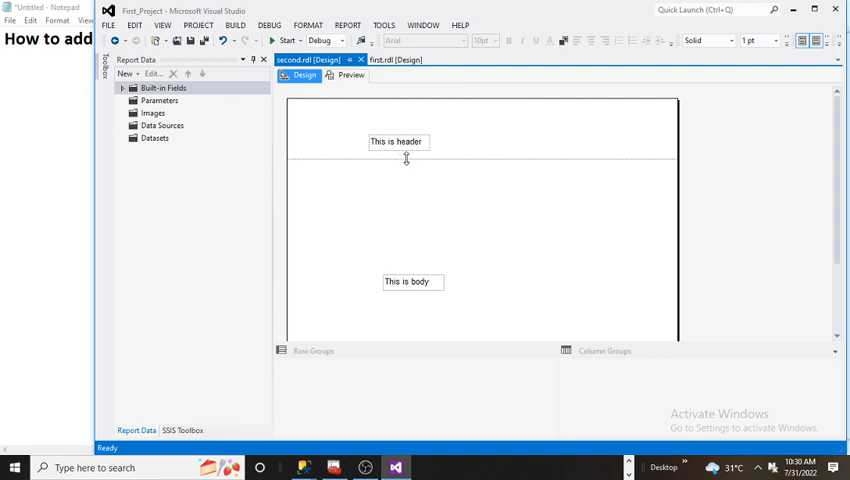
mouse_move(716, 96)
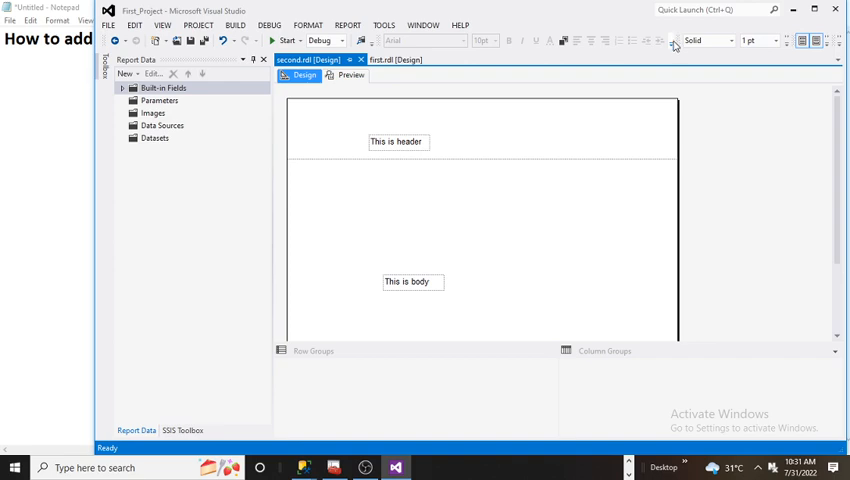
mouse_move(814, 10)
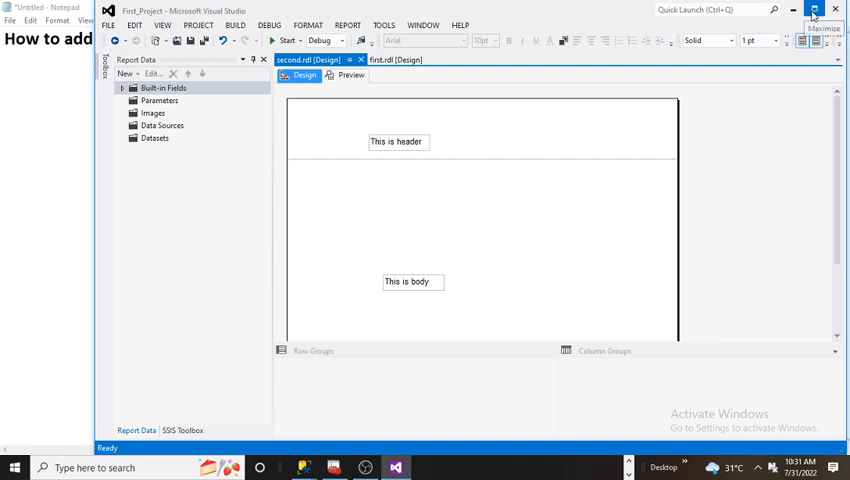
Maximize the window, give the header and body Outside Borders, and preview them boxed
left_click(812, 10)
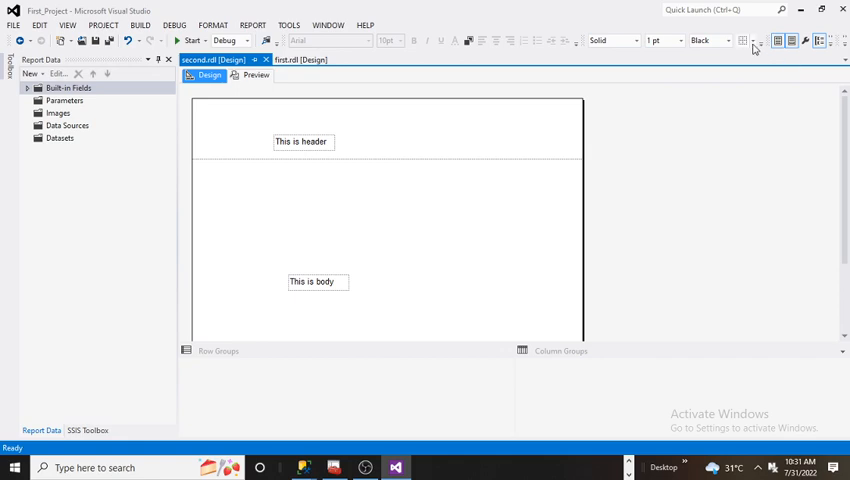
mouse_move(460, 204)
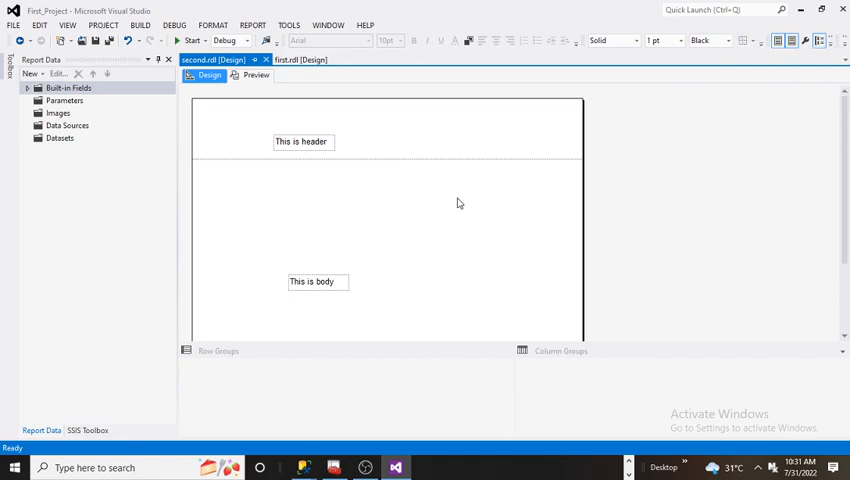
left_click(746, 40)
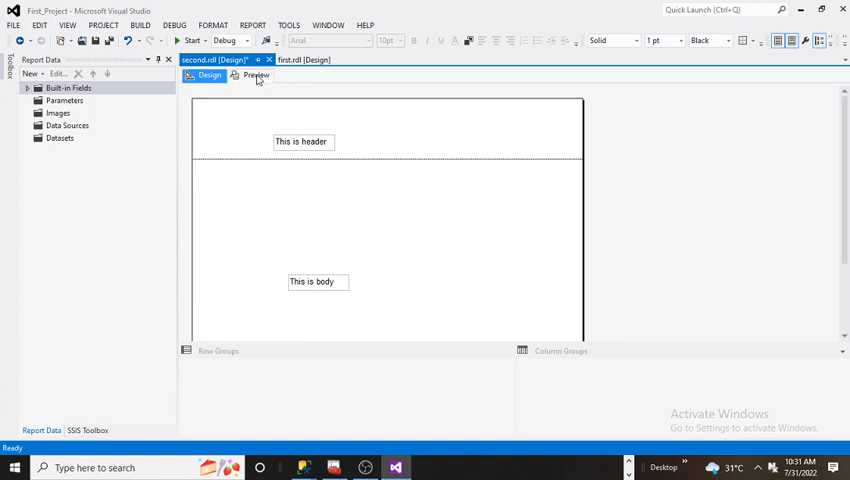
left_click(256, 76)
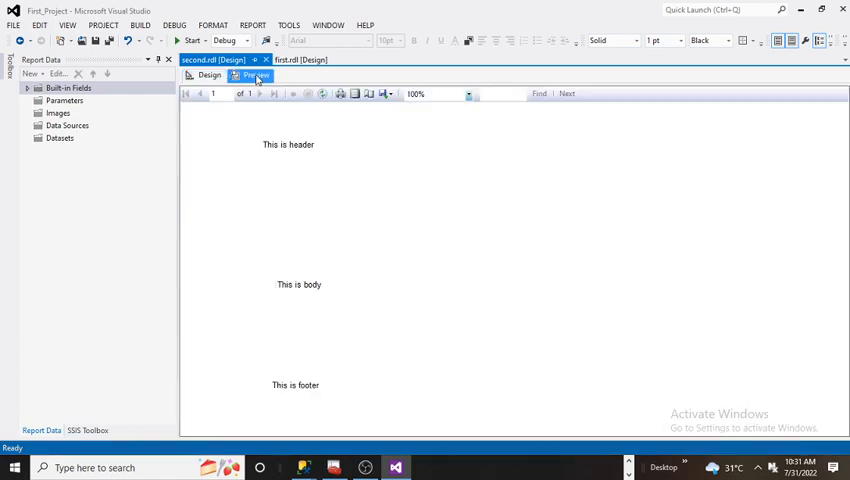
left_click(256, 76)
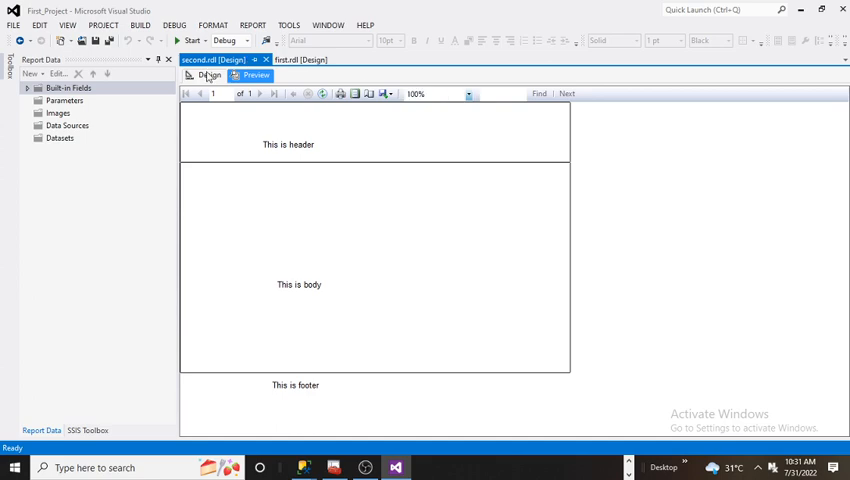
Back in Design, give the page footer section an Outside Border as well
left_click(210, 76)
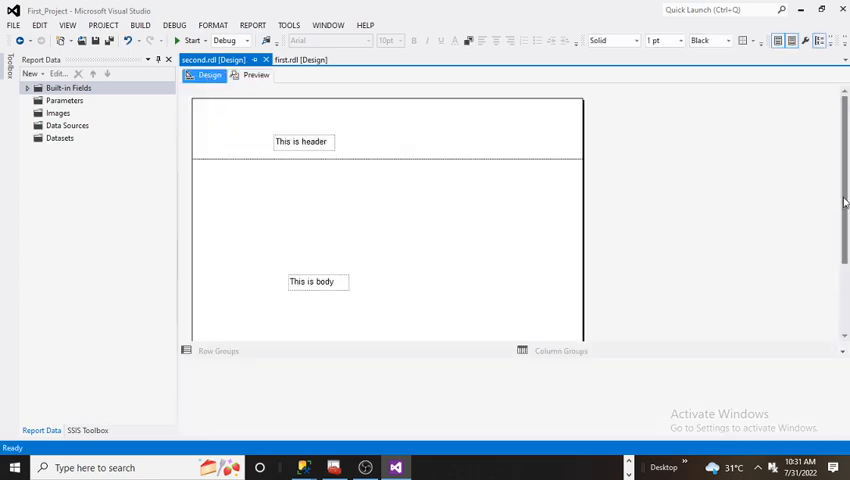
scroll("down", 3)
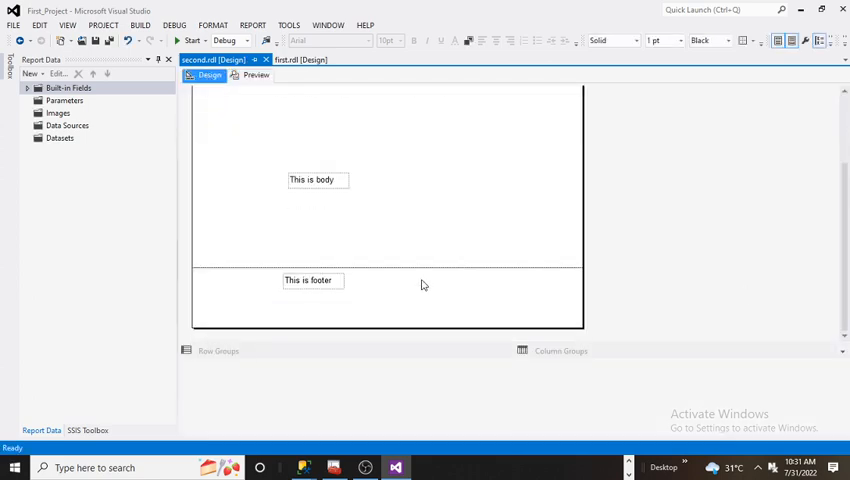
mouse_move(744, 40)
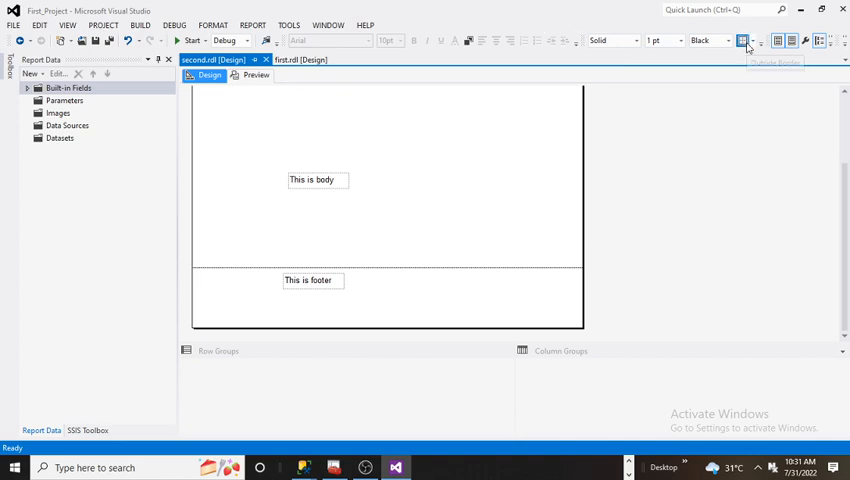
left_click(256, 76)
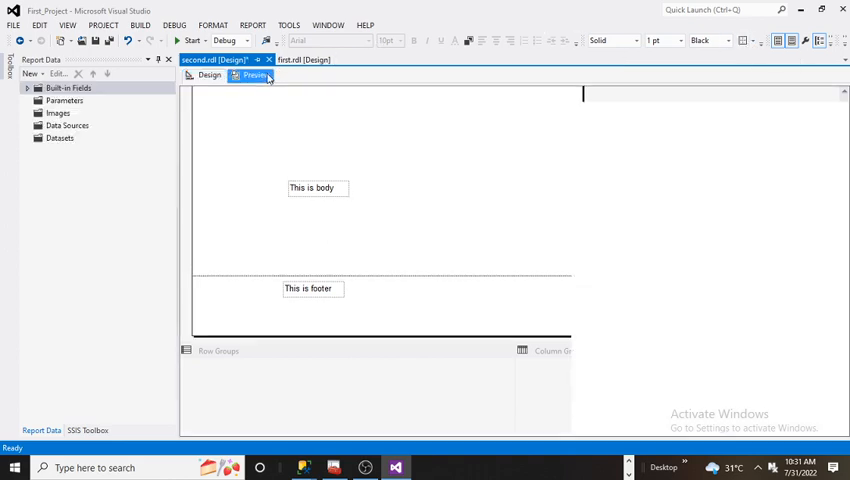
Preview the report with header, body and footer each boxed, then return to Design
left_click(256, 76)
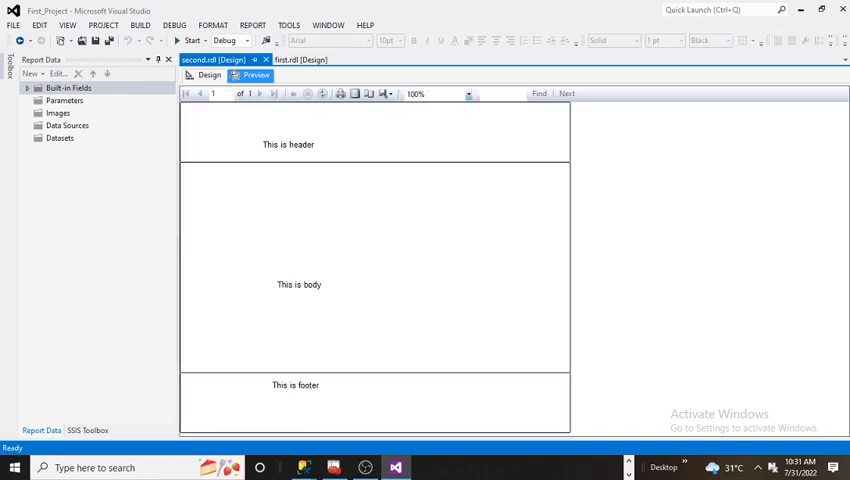
mouse_move(336, 112)
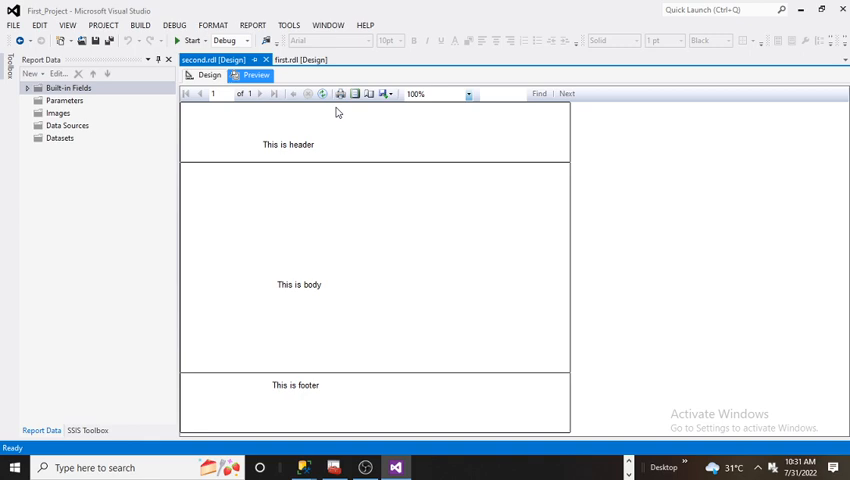
left_click(208, 76)
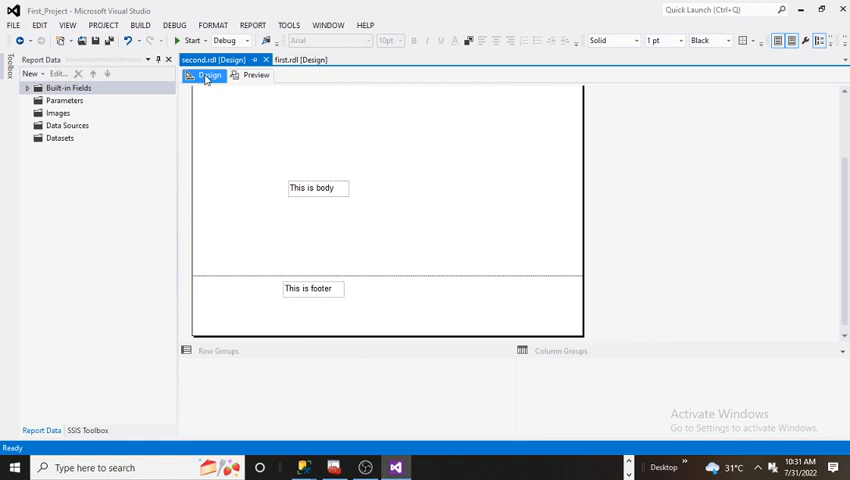
mouse_move(456, 236)
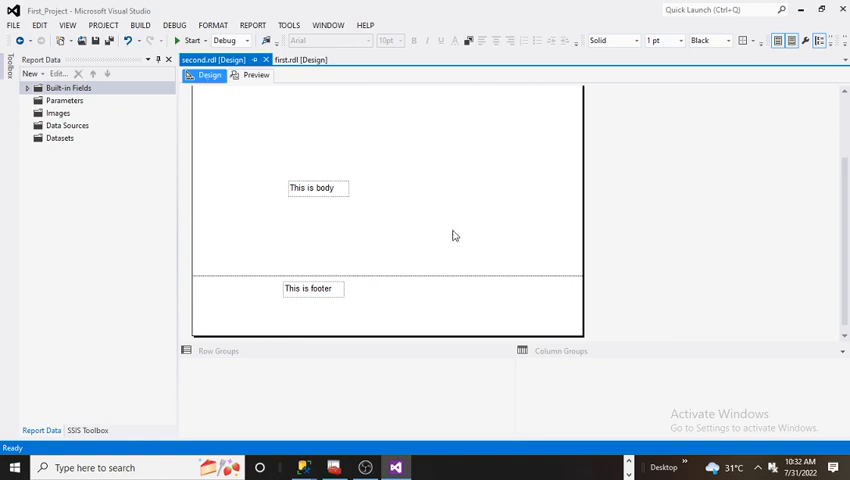